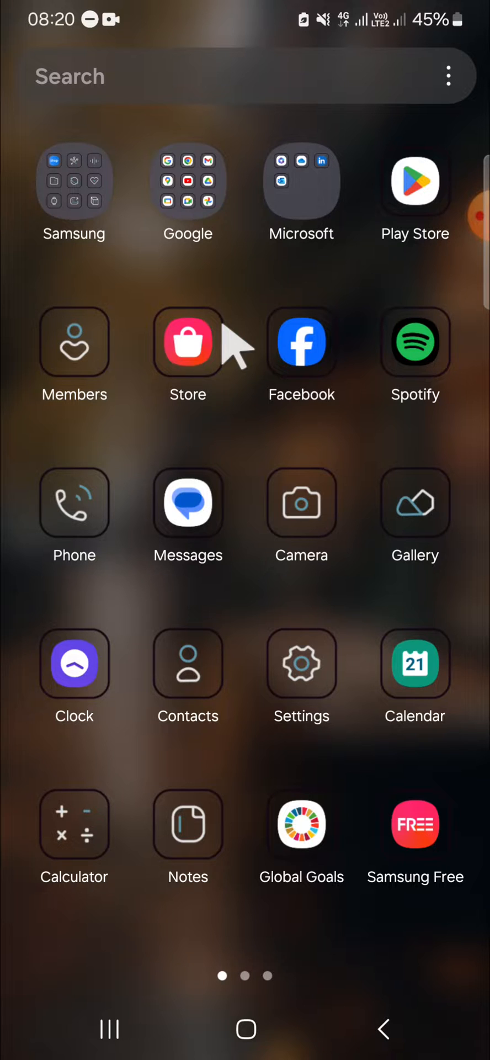
pyautogui.moveTo(68, 210)
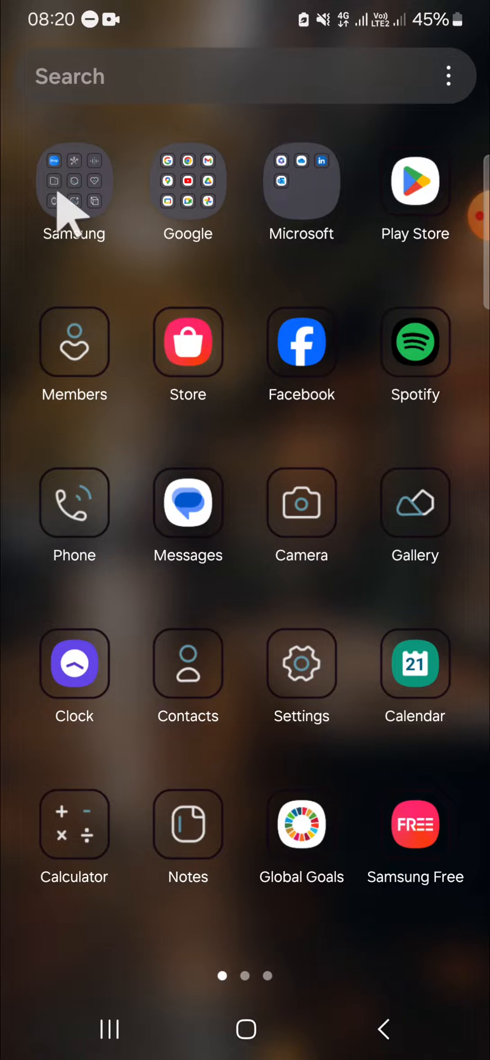
# Open the Samsung app folder on the home screen
pyautogui.click(74, 178)
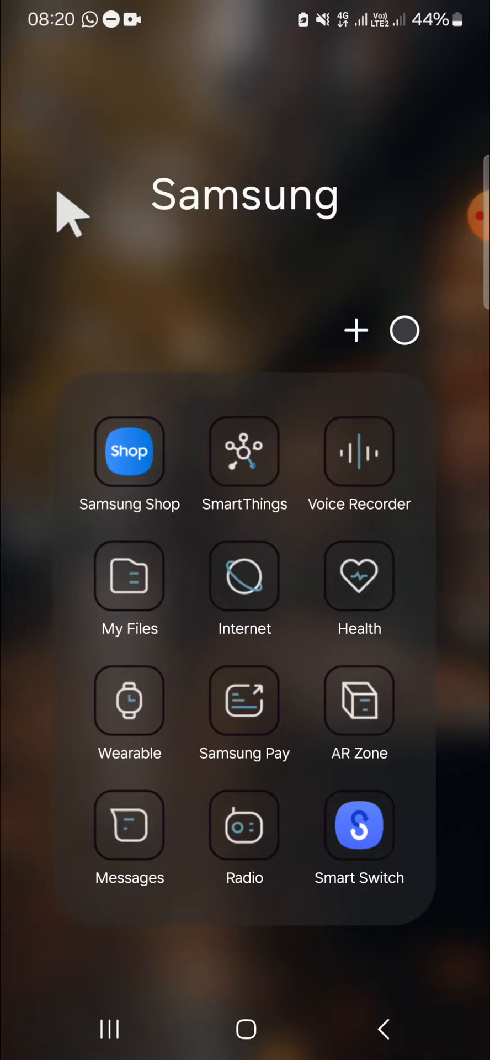
pyautogui.moveTo(239, 605)
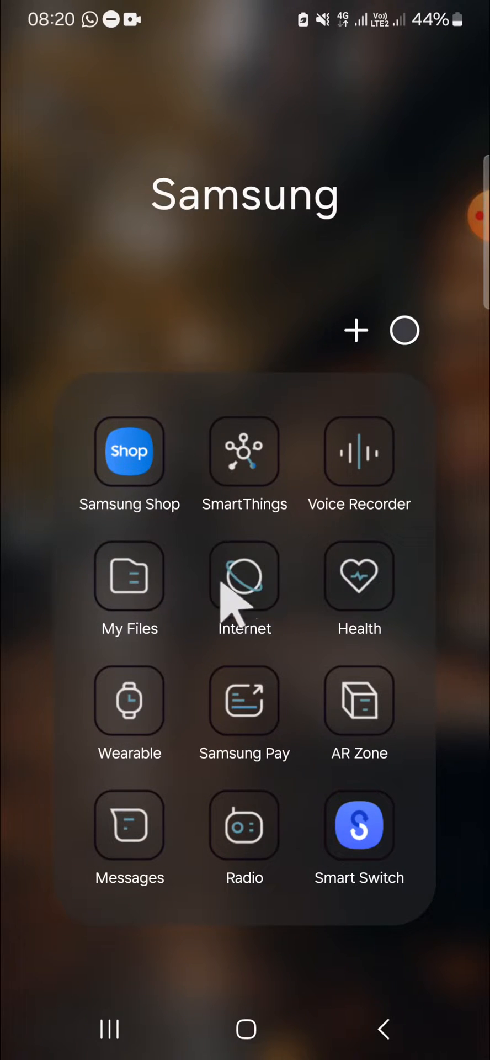
# Launch Samsung Internet from the folder and bring up its main menu
pyautogui.click(244, 576)
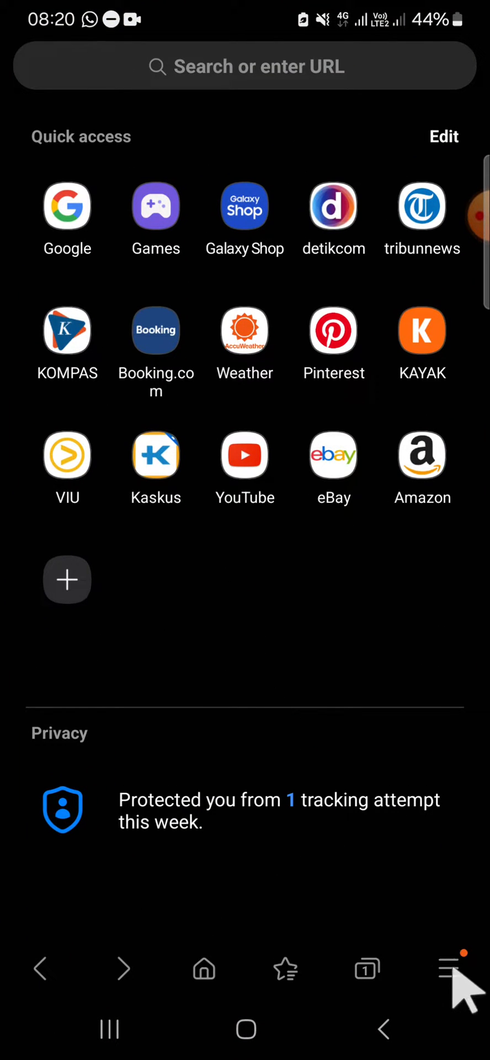
pyautogui.click(451, 968)
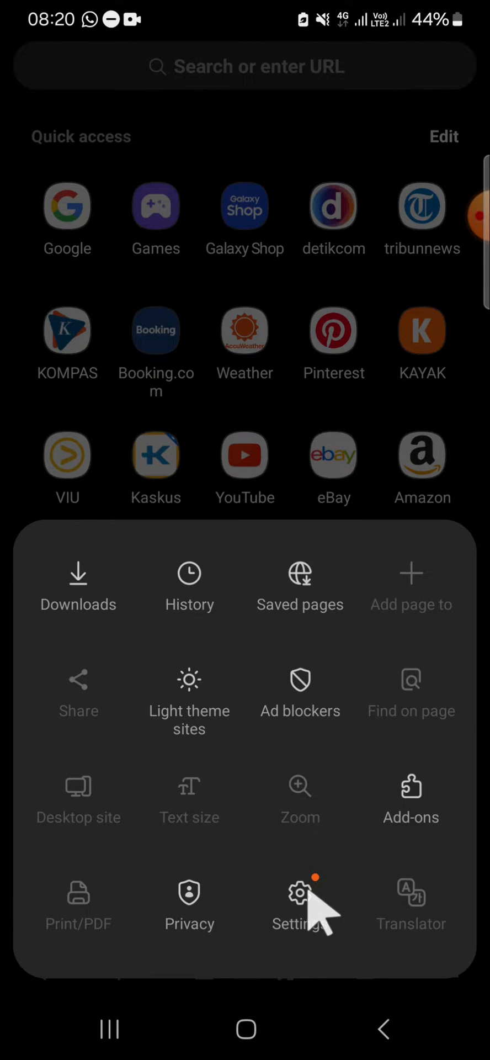
# Go into Internet settings and reach the Personal browsing data section
pyautogui.click(299, 898)
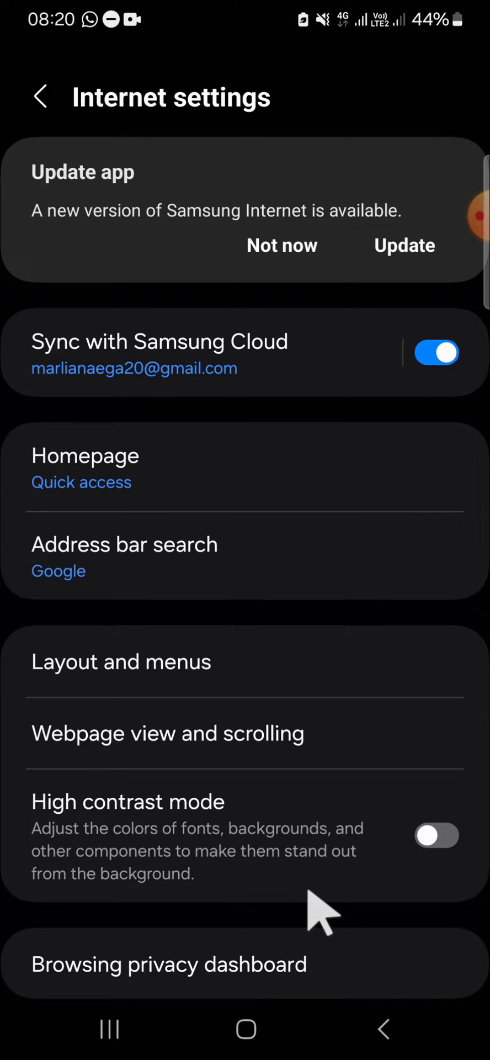
pyautogui.scroll(-3)
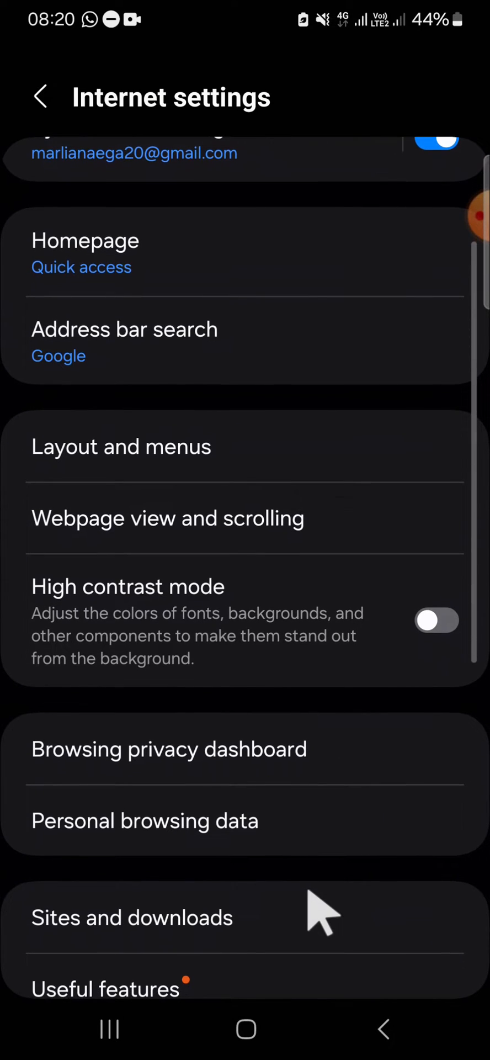
pyautogui.moveTo(195, 851)
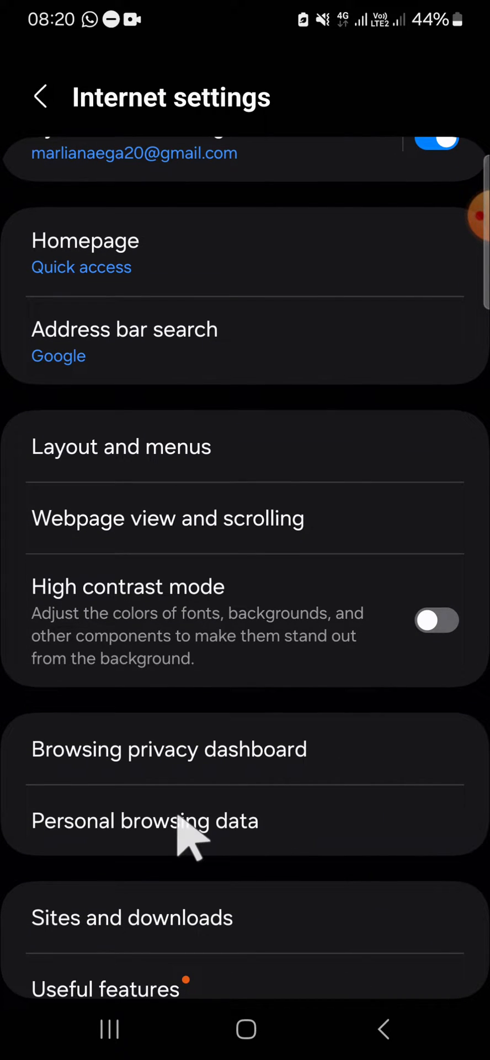
pyautogui.click(144, 820)
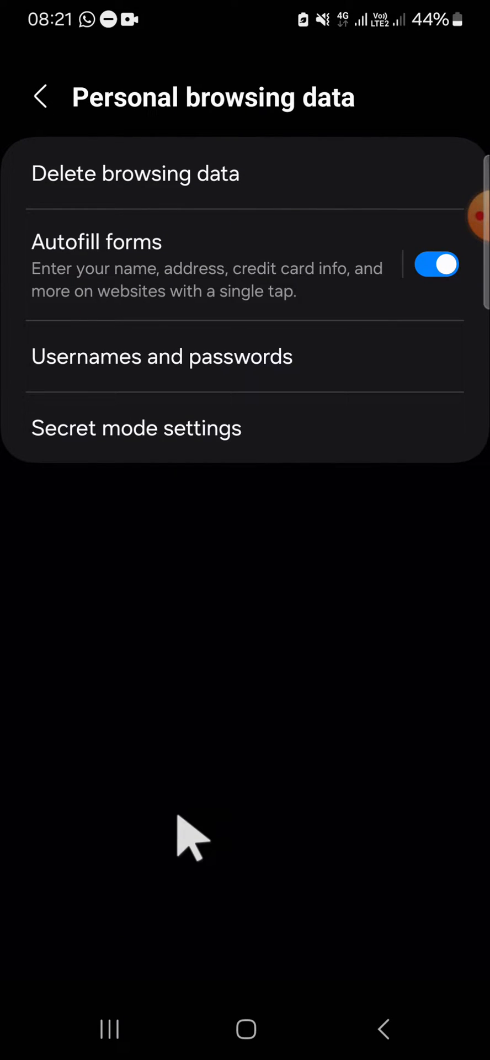
pyautogui.moveTo(162, 189)
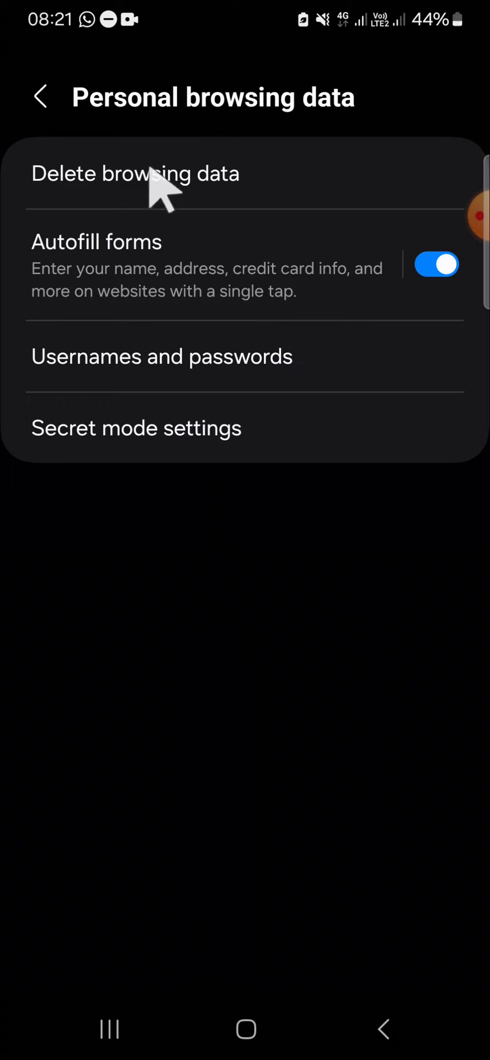
# Enter Delete browsing data and tick Passwords so all six data types are selected
pyautogui.click(135, 173)
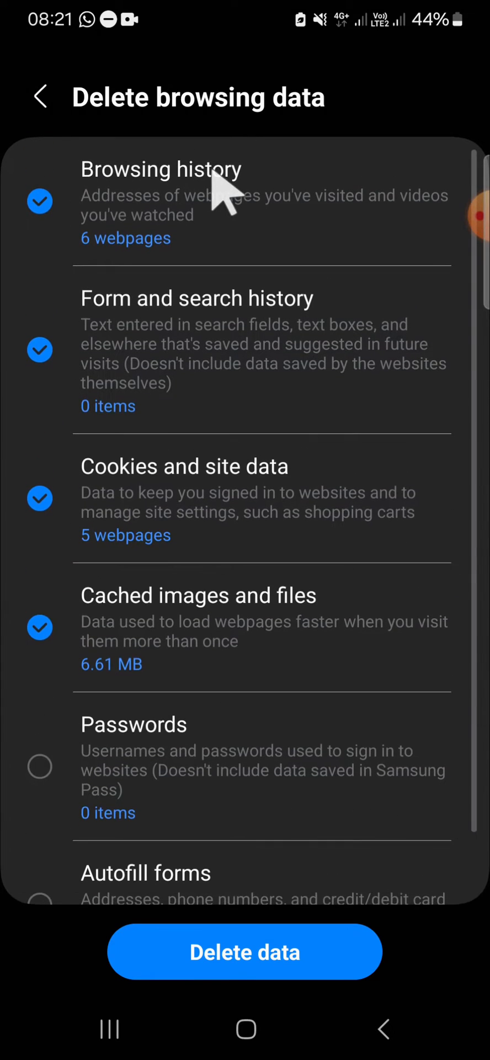
pyautogui.moveTo(131, 357)
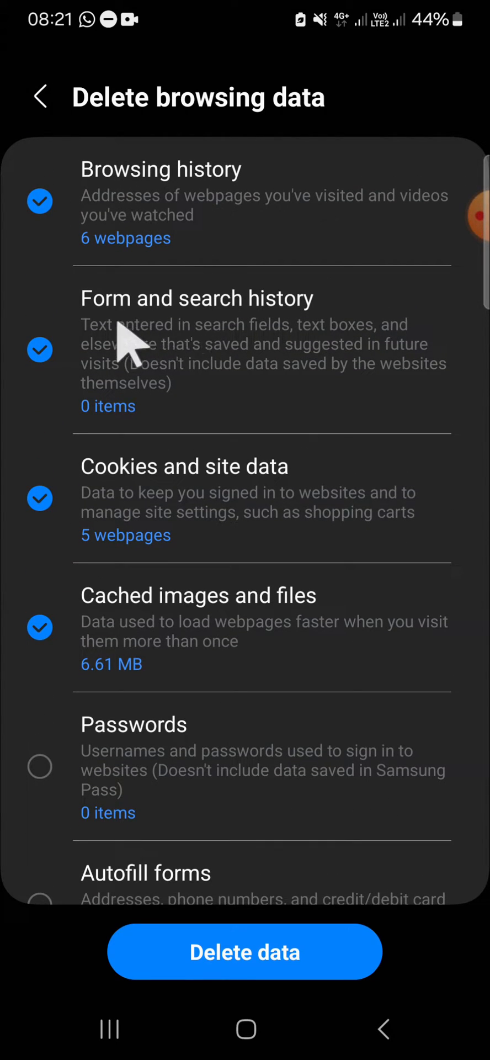
pyautogui.moveTo(243, 521)
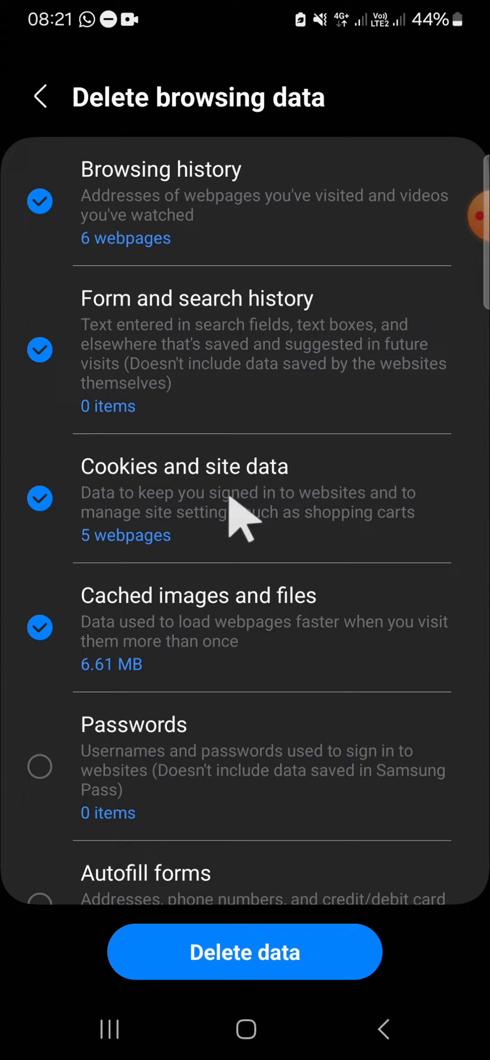
pyautogui.moveTo(220, 653)
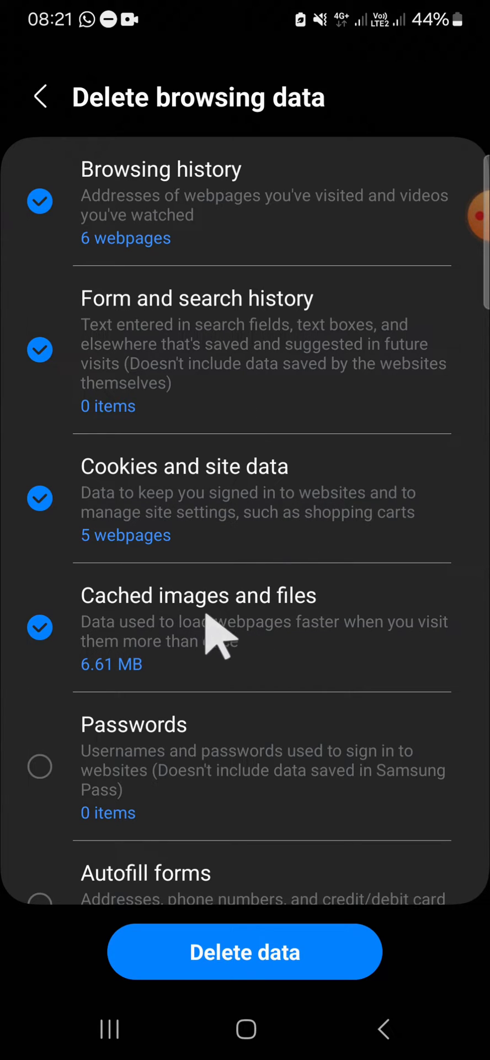
pyautogui.scroll(-3)
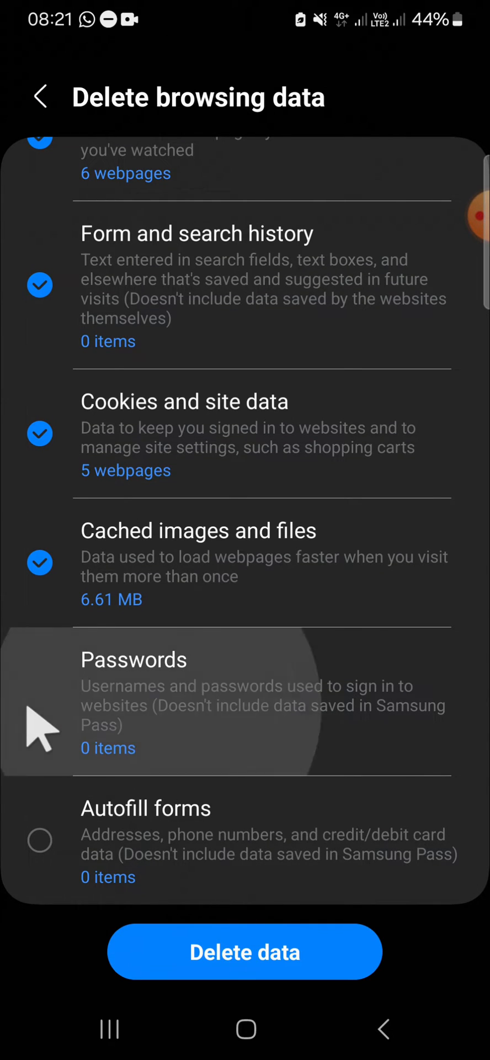
pyautogui.click(40, 702)
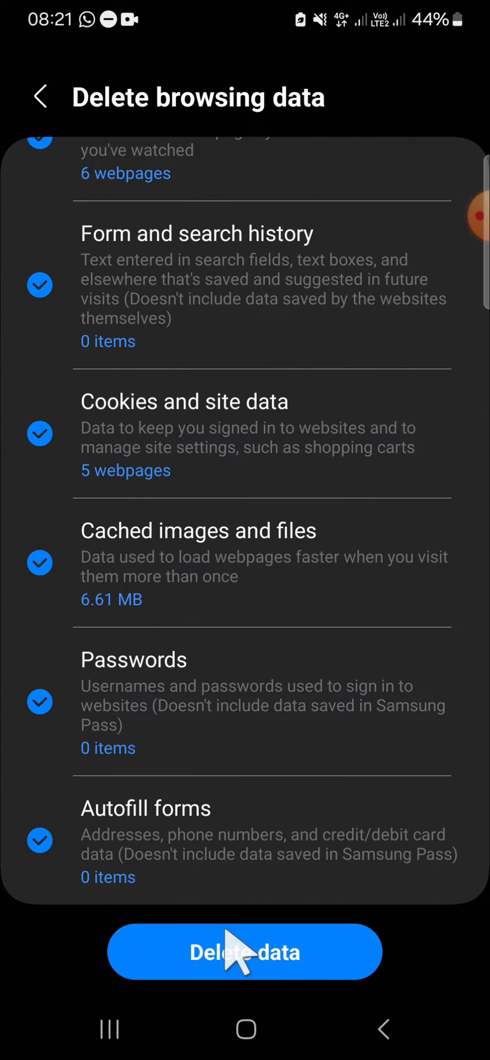
# Delete the selected data, confirming the prompt, and return to Personal browsing data
pyautogui.click(245, 952)
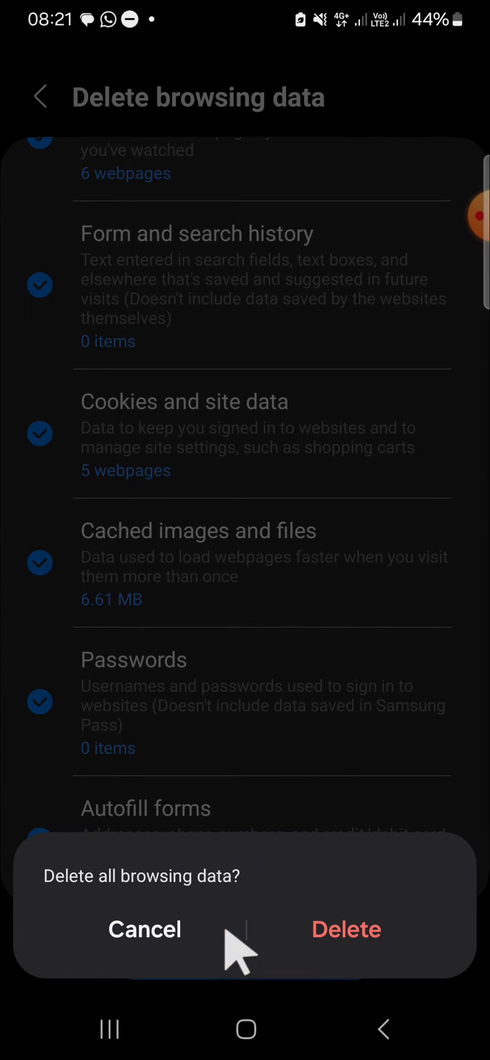
pyautogui.click(144, 929)
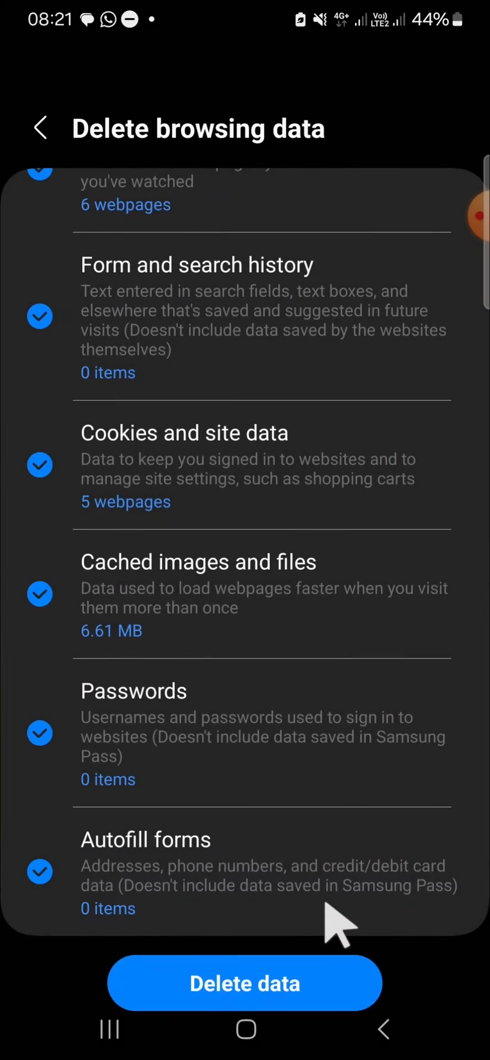
pyautogui.click(246, 983)
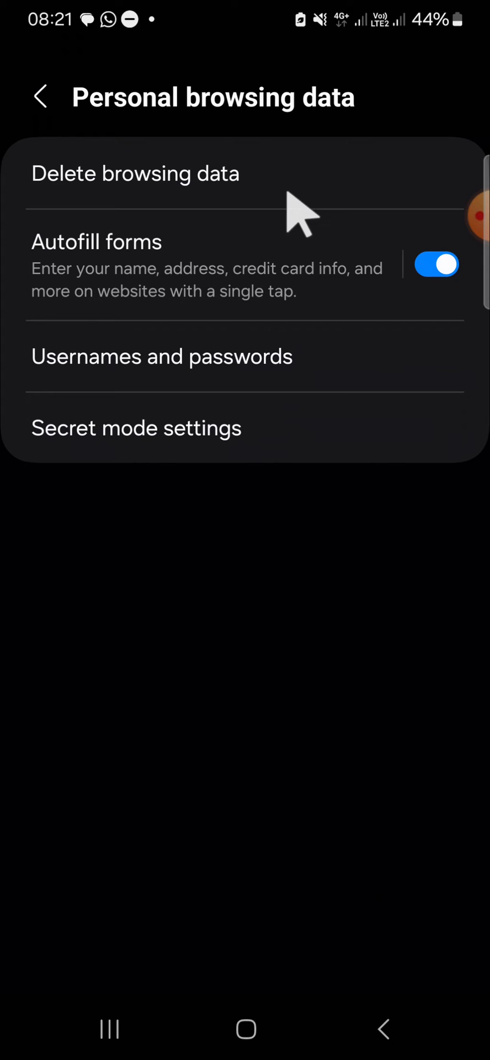
pyautogui.moveTo(216, 230)
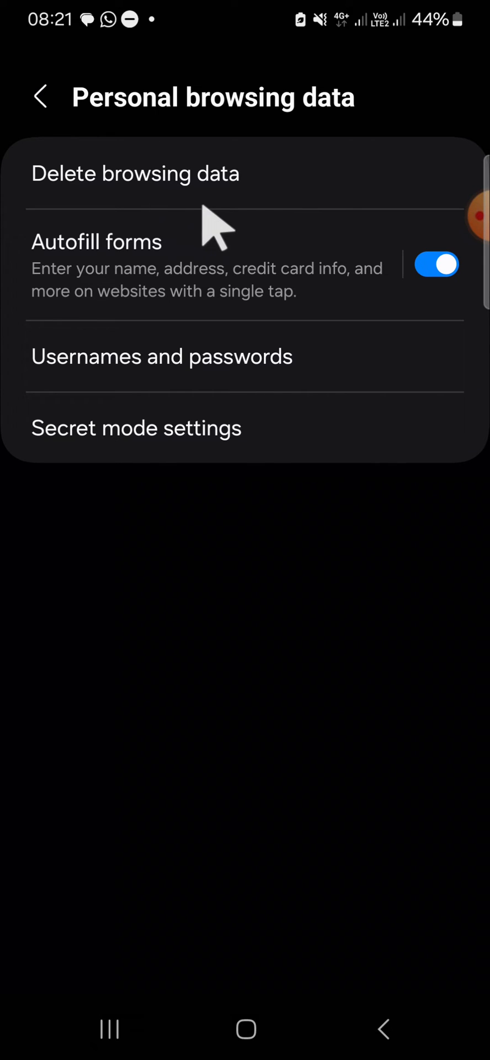